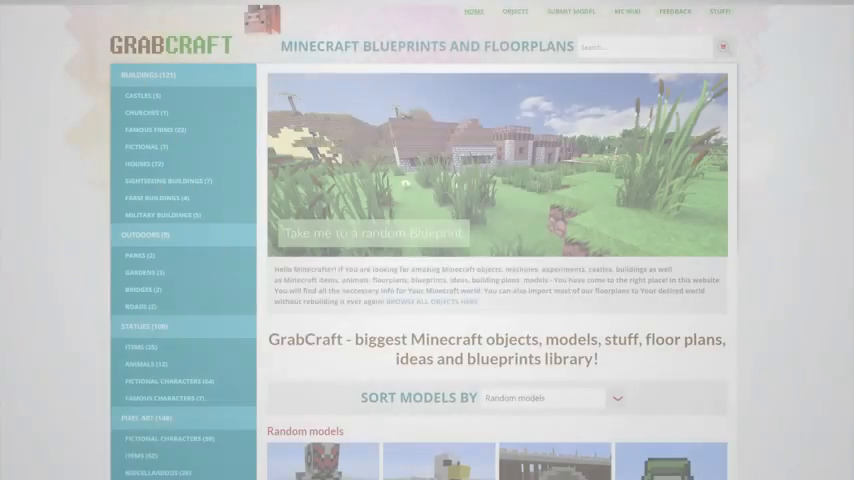
pyautogui.scroll(-3)
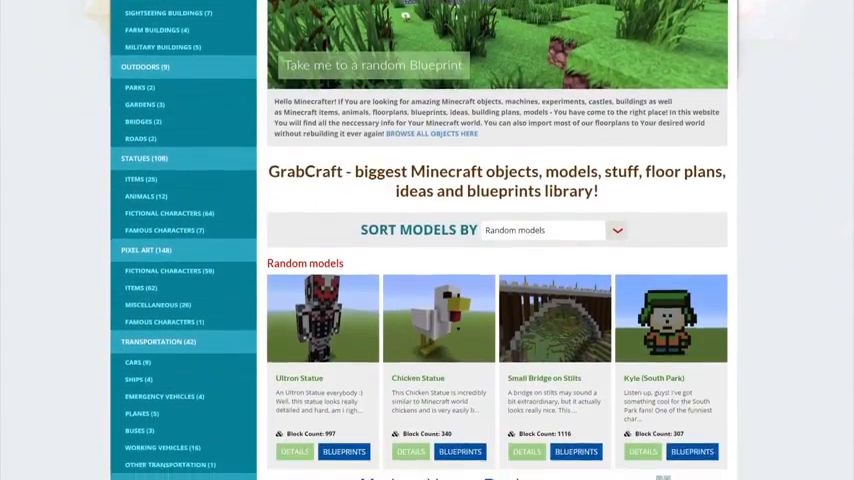
pyautogui.scroll(-3)
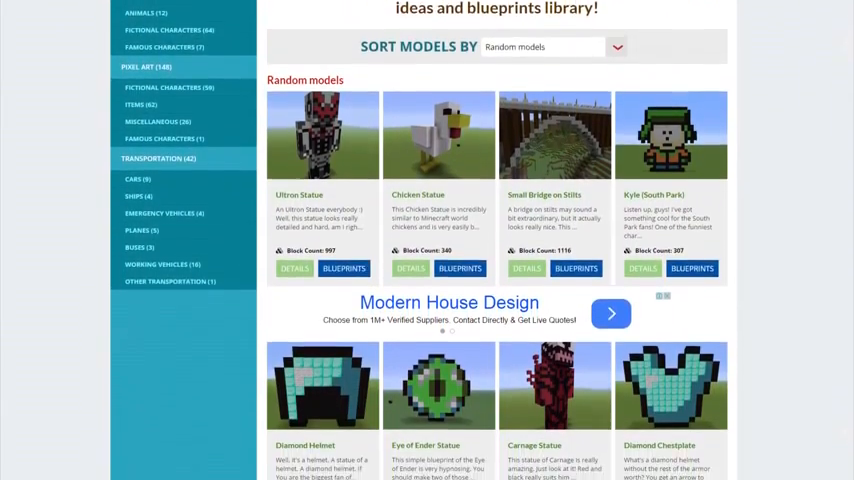
pyautogui.scroll(-3)
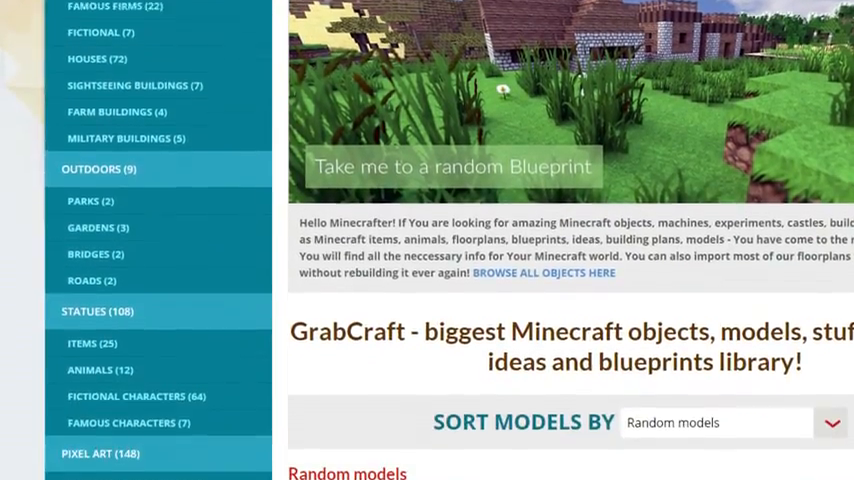
pyautogui.scroll(3)
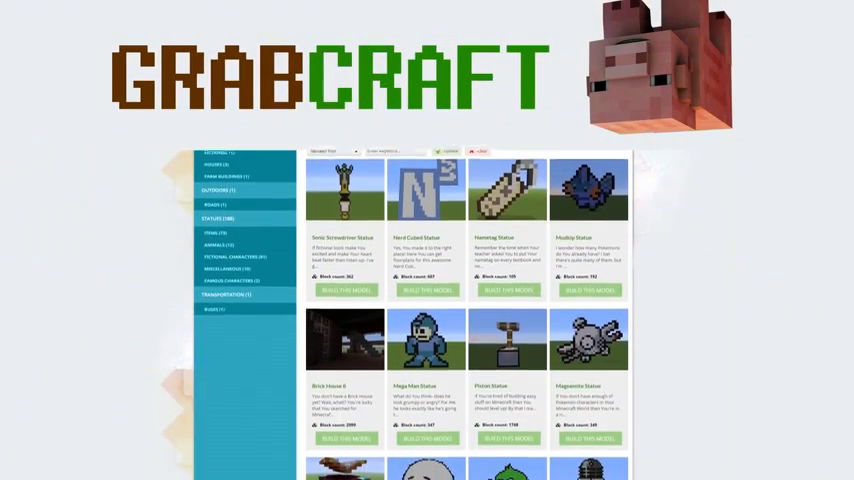
pyautogui.scroll(-3)
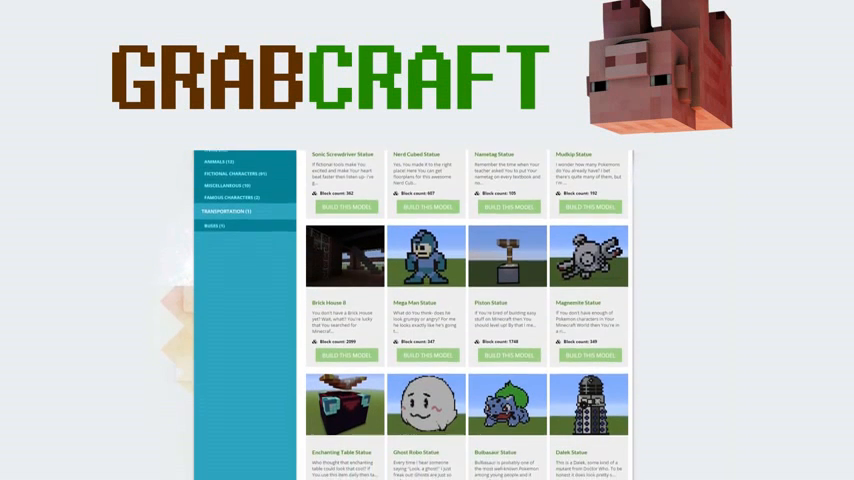
pyautogui.scroll(-3)
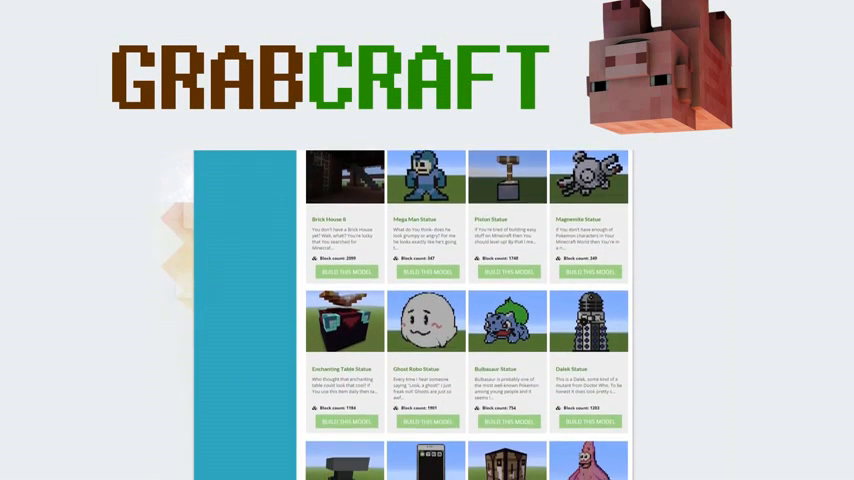
pyautogui.scroll(-3)
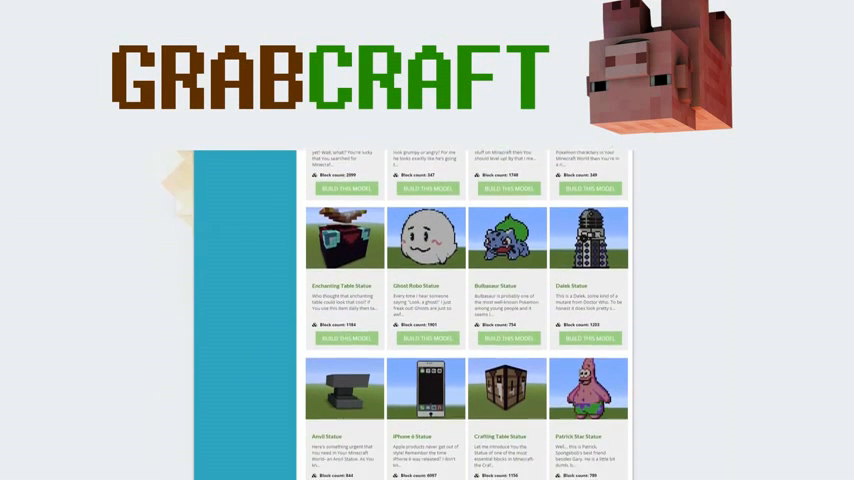
pyautogui.scroll(-3)
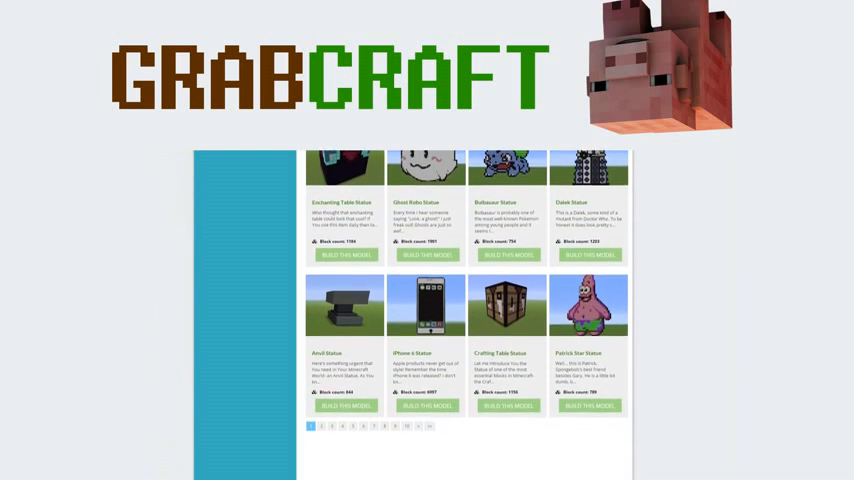
pyautogui.scroll(-3)
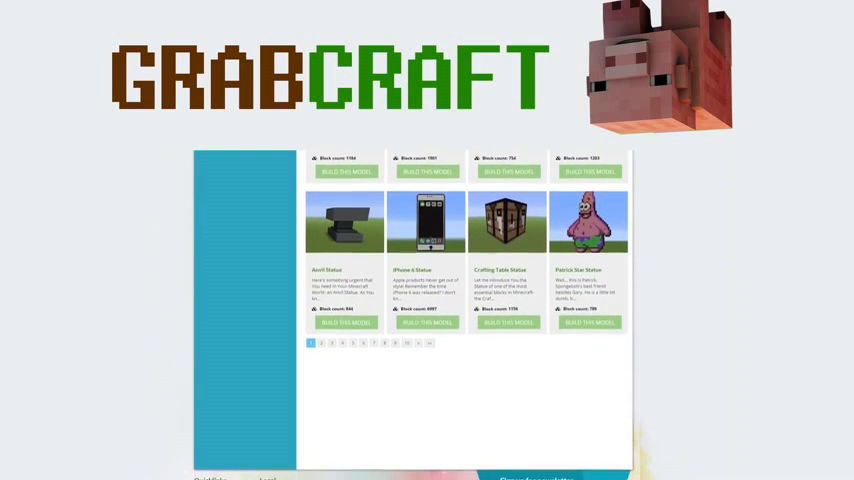
pyautogui.scroll(-3)
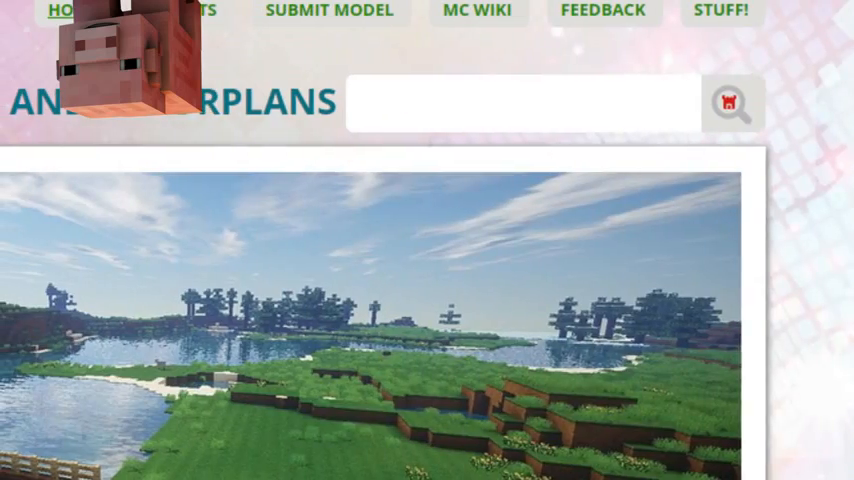
pyautogui.write('minio')
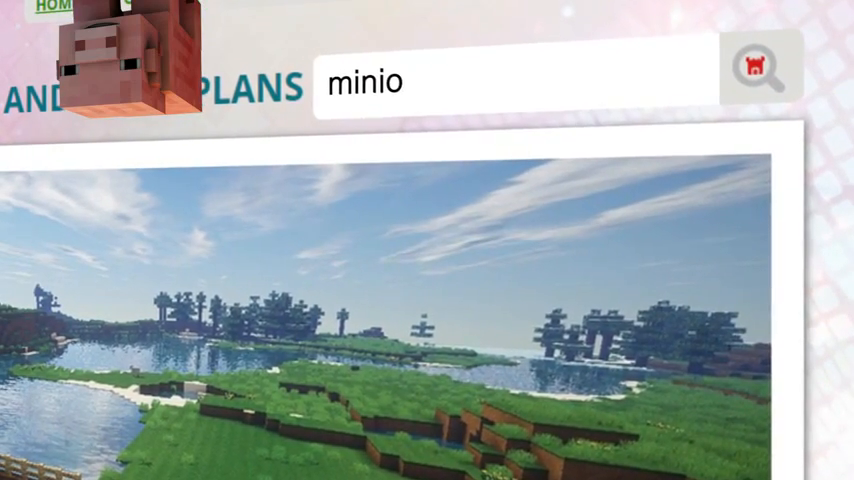